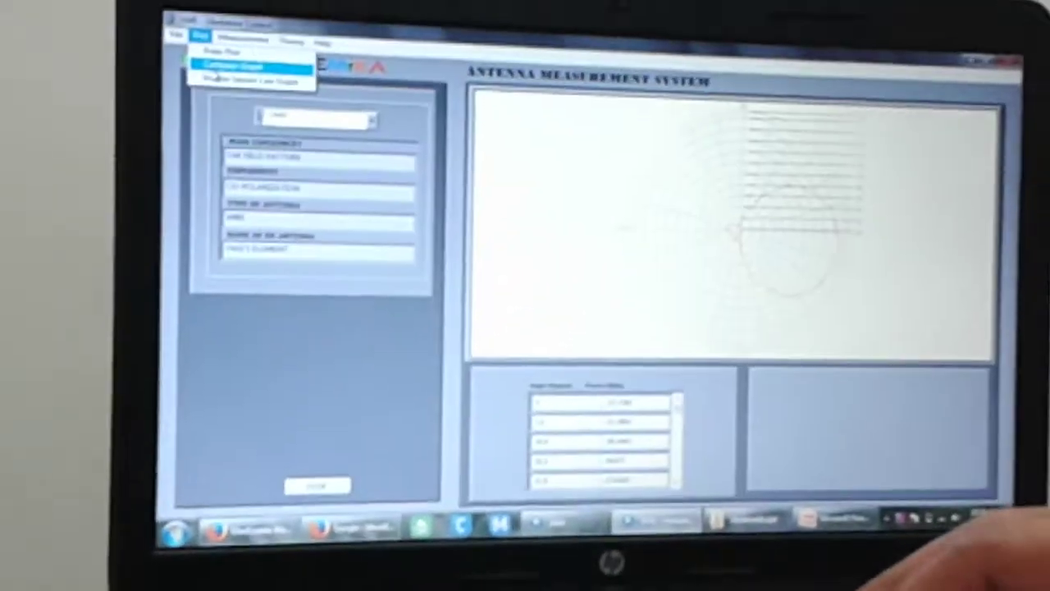
Switch the measured far-field co-polarization pattern to a Cartesian graph from the Plot menu
left_click(237, 65)
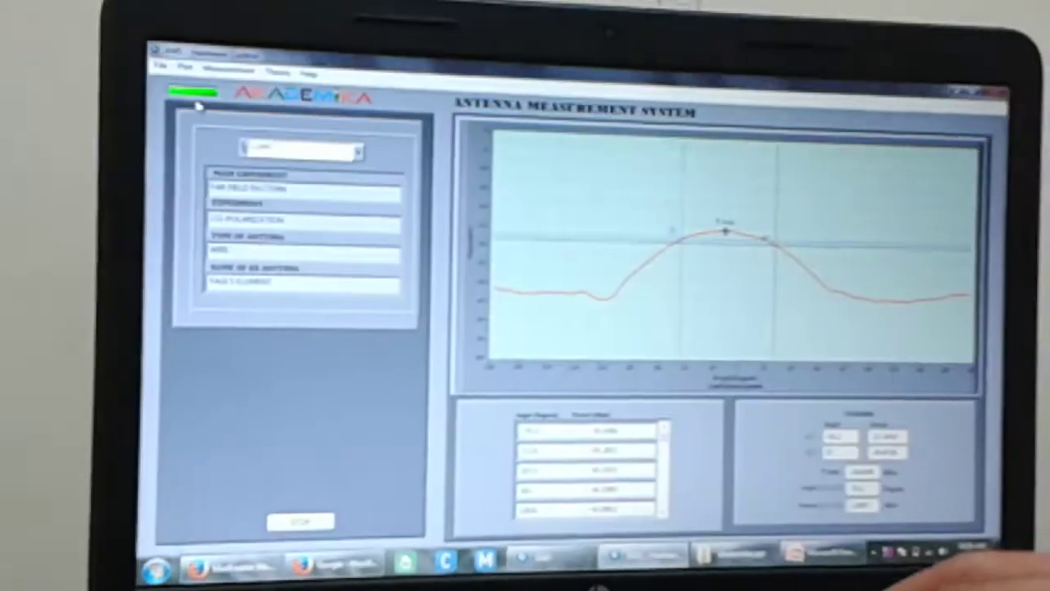